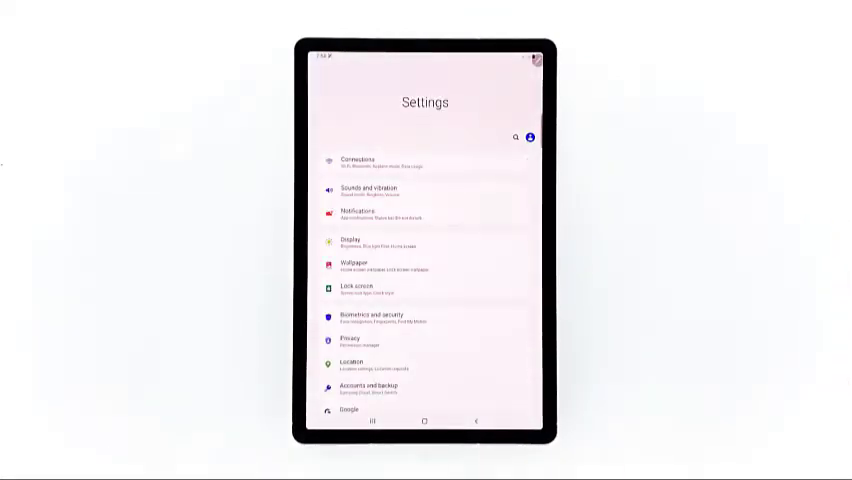
# Reset the tablet's network settings via General management > Reset > Reset network settings.
pyautogui.scroll(-3)
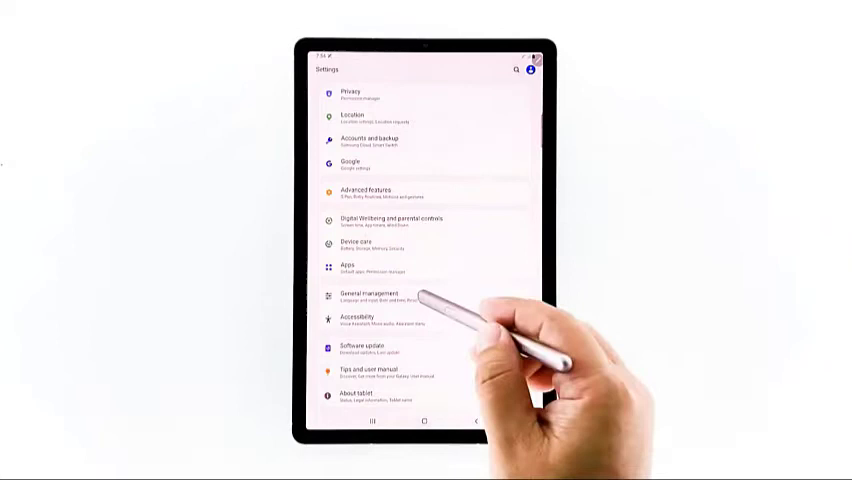
pyautogui.click(372, 296)
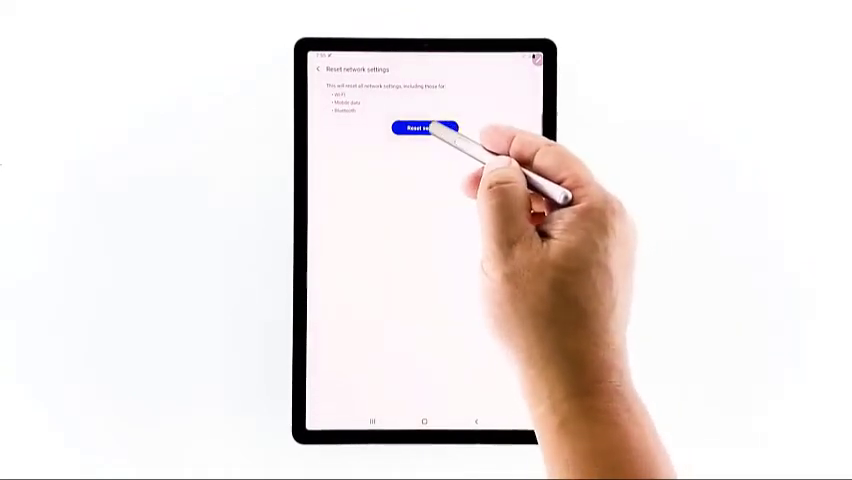
pyautogui.click(424, 128)
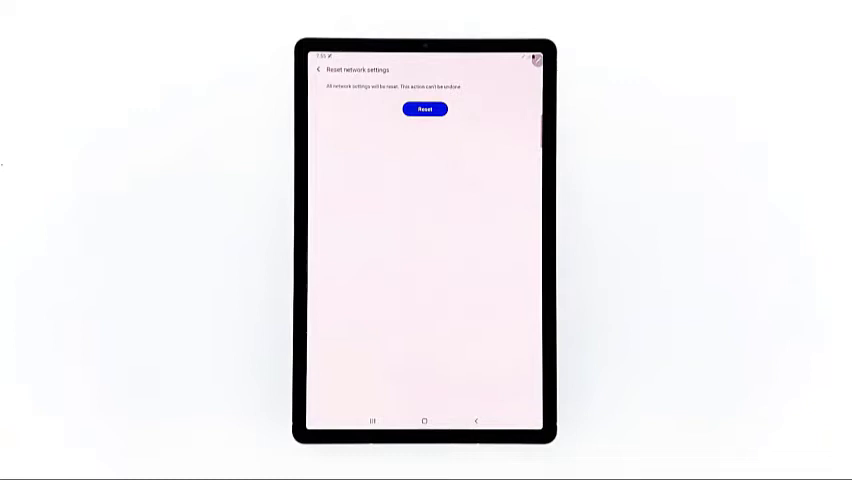
pyautogui.click(424, 108)
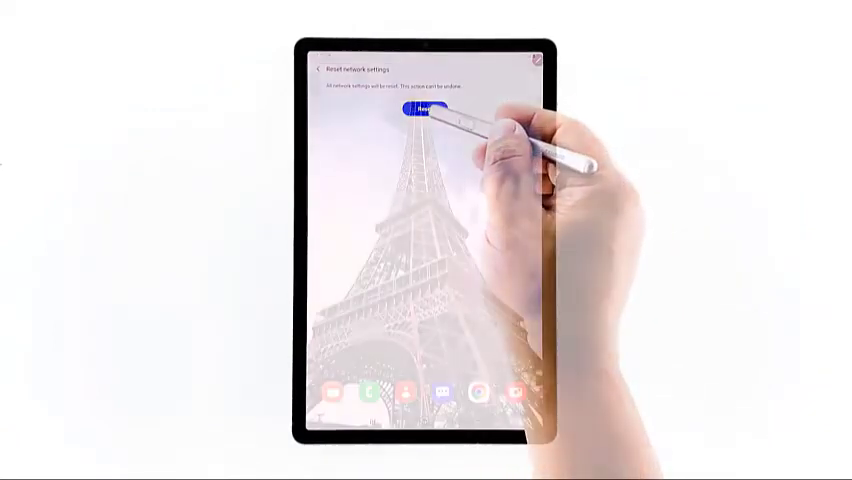
# Confirm the network settings reset and land back on the main Settings list.
pyautogui.click(422, 108)
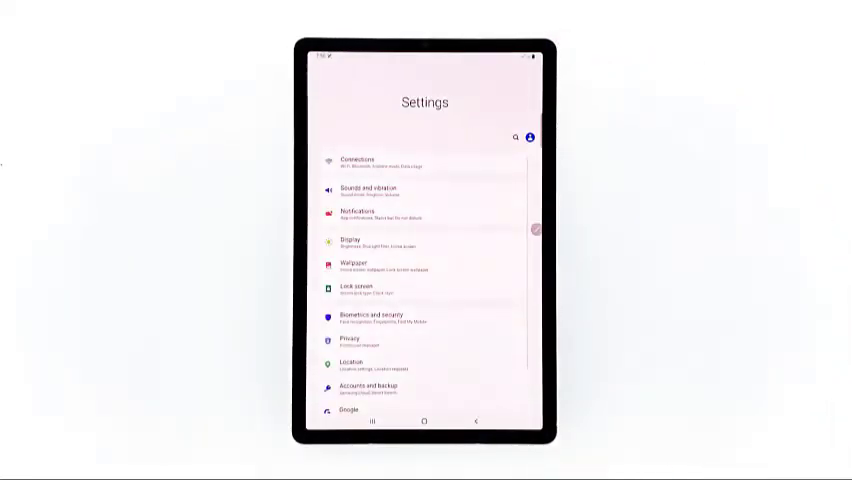
# Reach the Factory data reset page under General management > Reset.
pyautogui.scroll(-3)
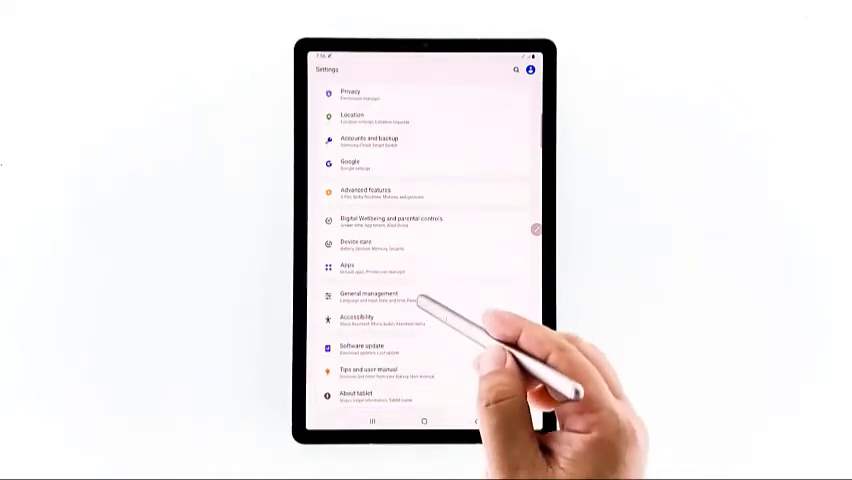
pyautogui.click(374, 296)
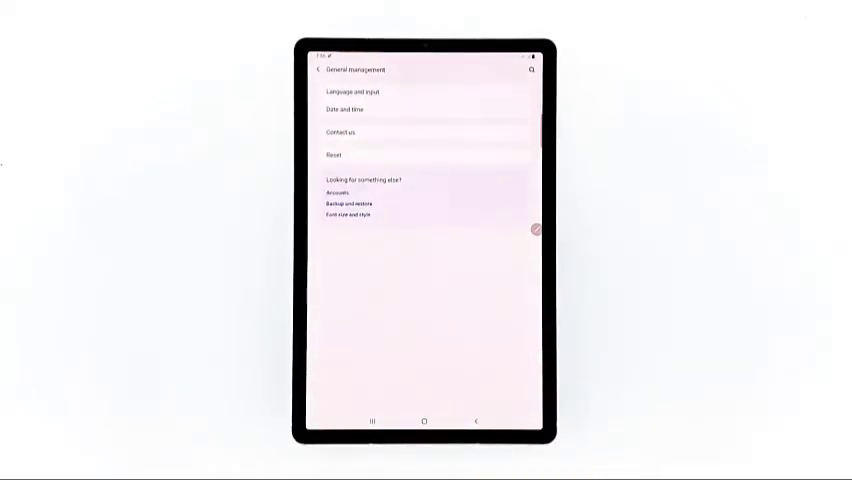
pyautogui.click(332, 156)
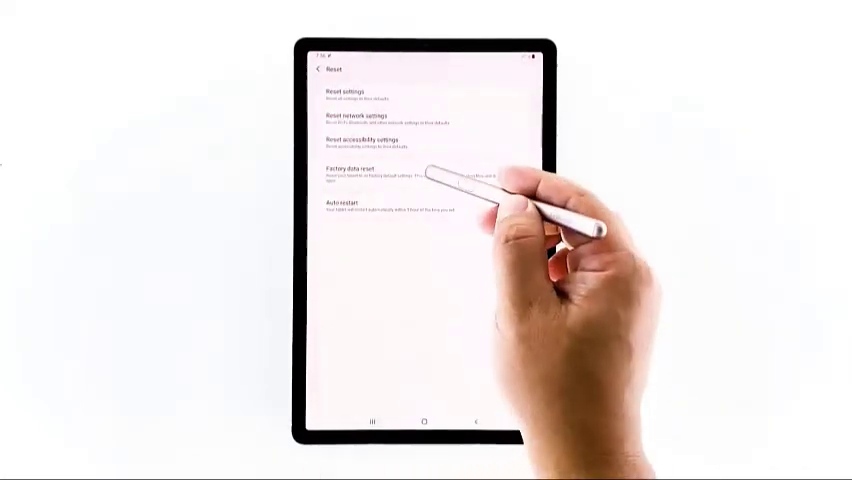
pyautogui.click(340, 170)
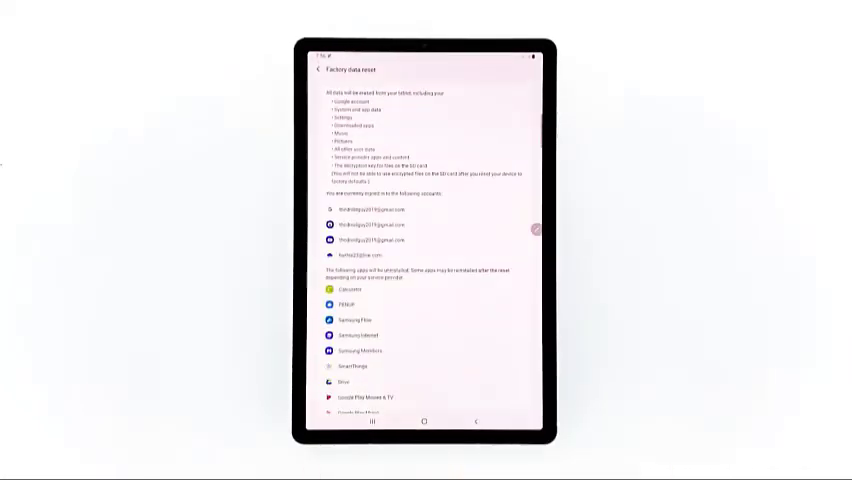
# Confirm Delete all and verify the Samsung account so the tablet wipes its data.
pyautogui.scroll(-3)
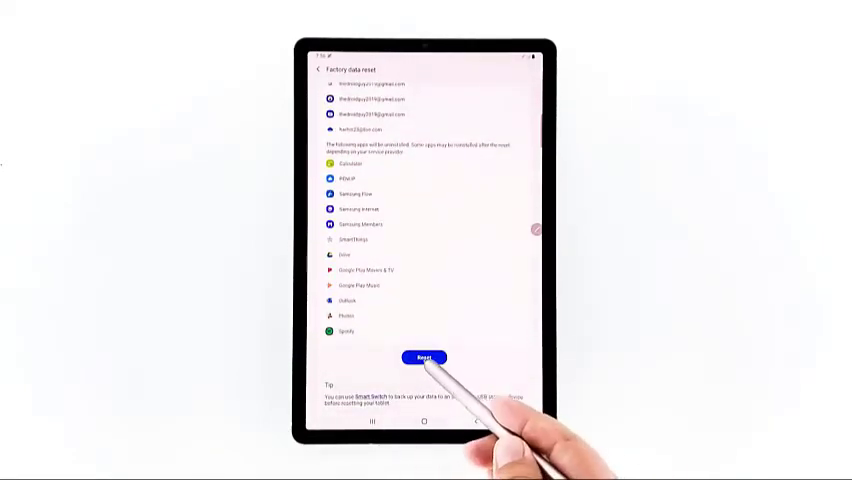
pyautogui.click(422, 358)
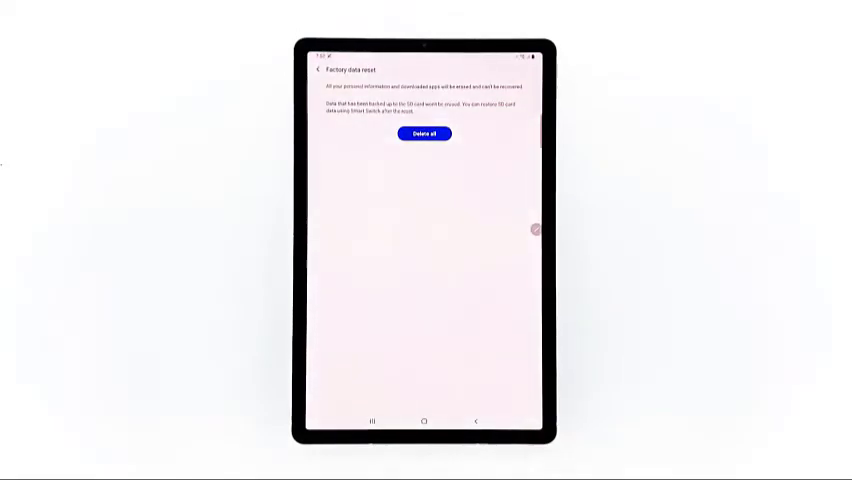
pyautogui.click(420, 134)
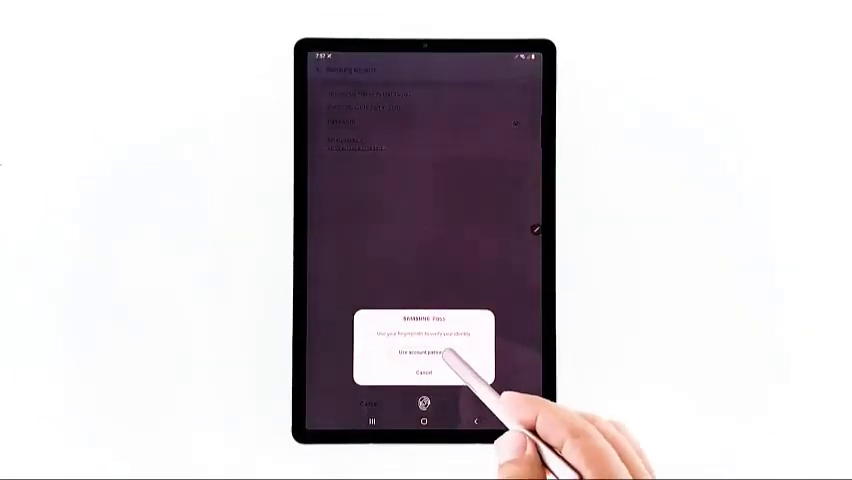
pyautogui.click(410, 354)
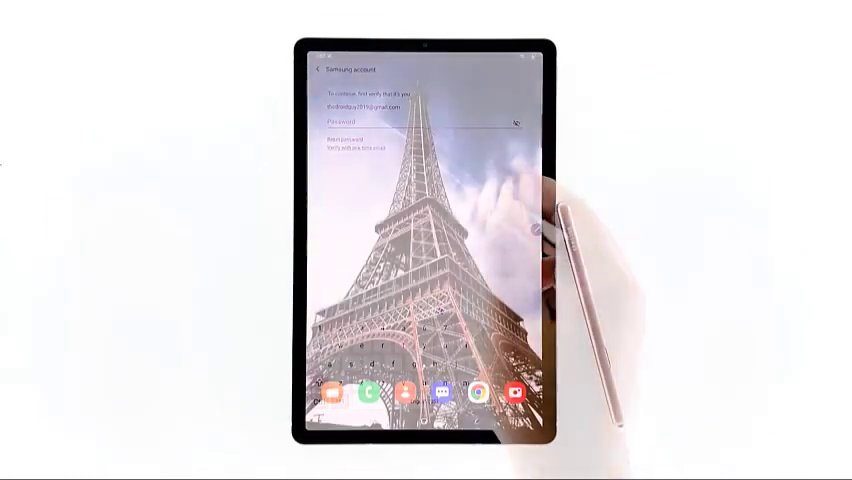